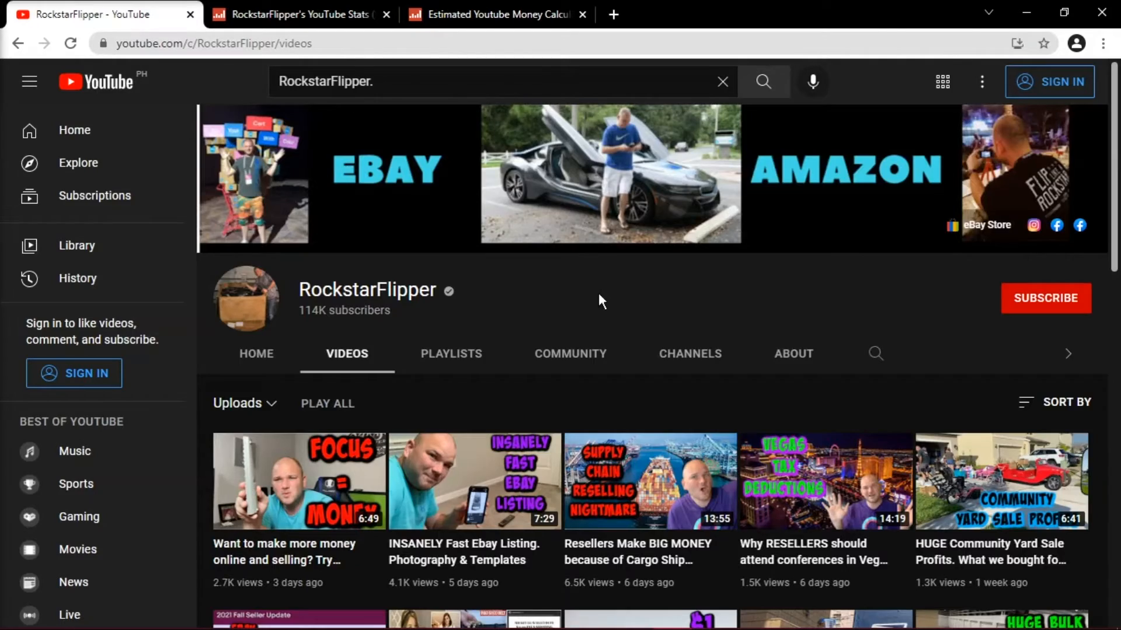
- Bring up RockstarFlipper's Social Blade stats: 1,987 uploads, 114K subscribers, 15,777,684 views
scroll("down", 3)
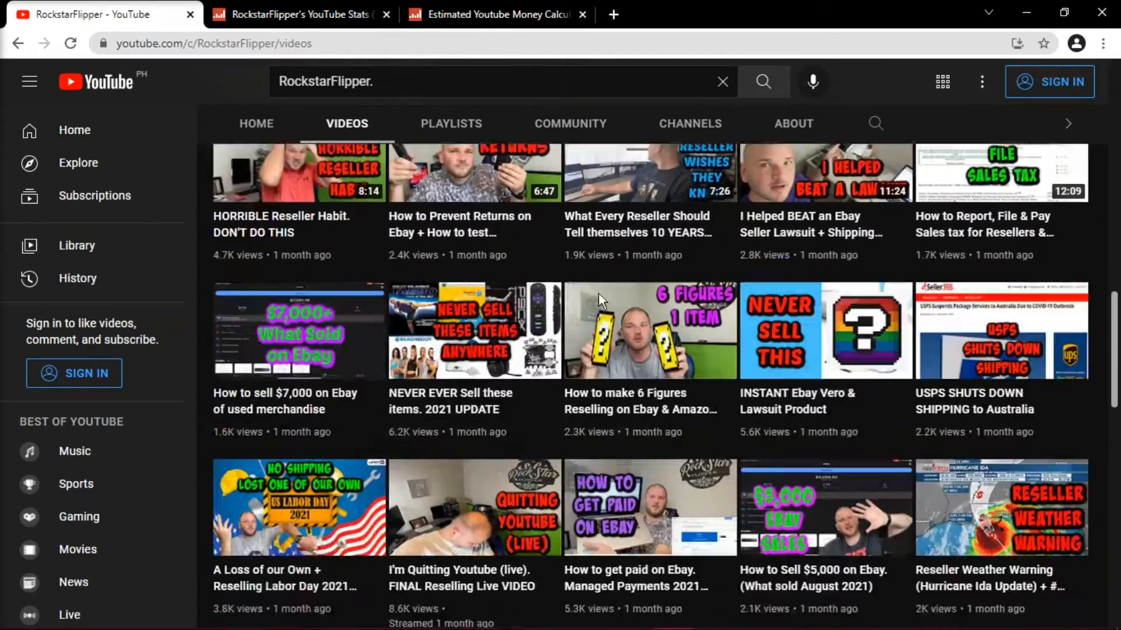
scroll("down", 3)
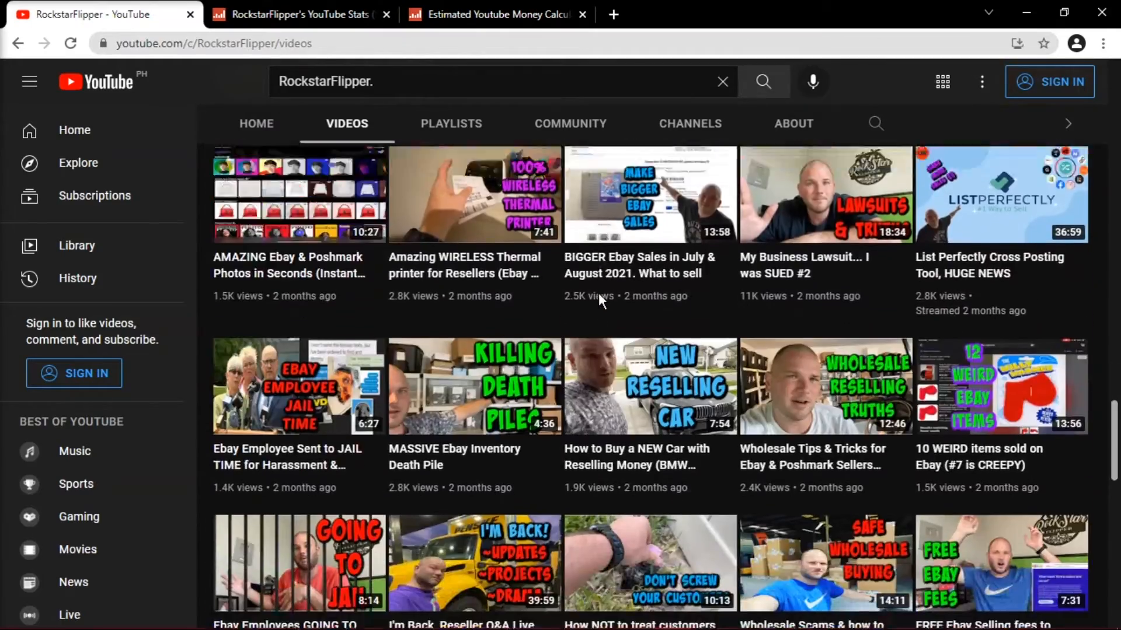
scroll("down", 3)
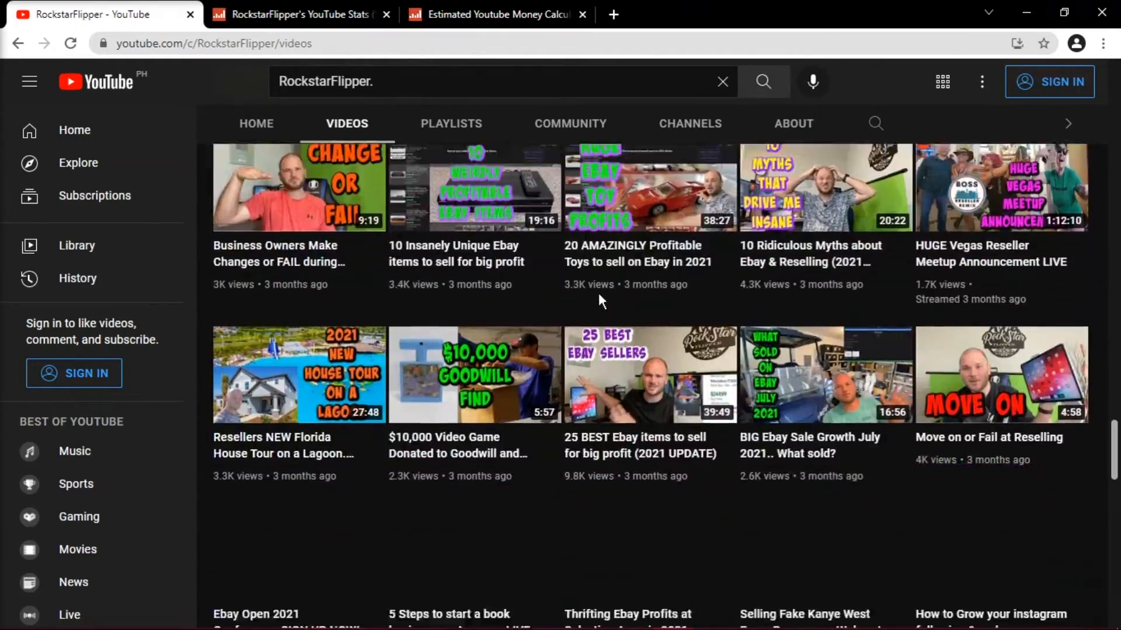
scroll("down", 3)
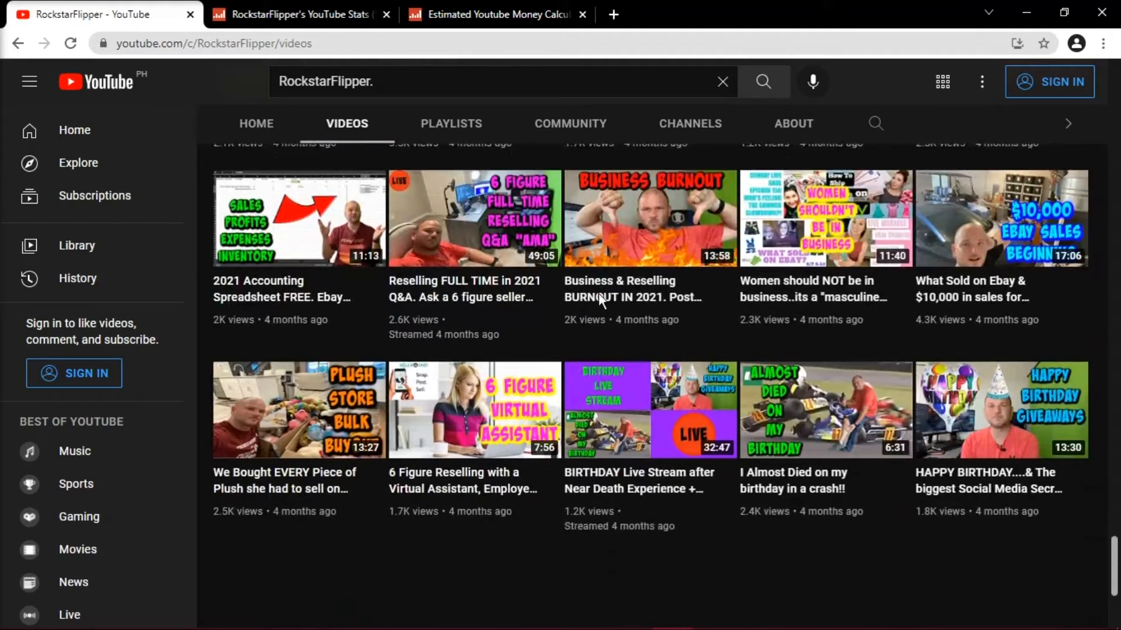
scroll("down", 3)
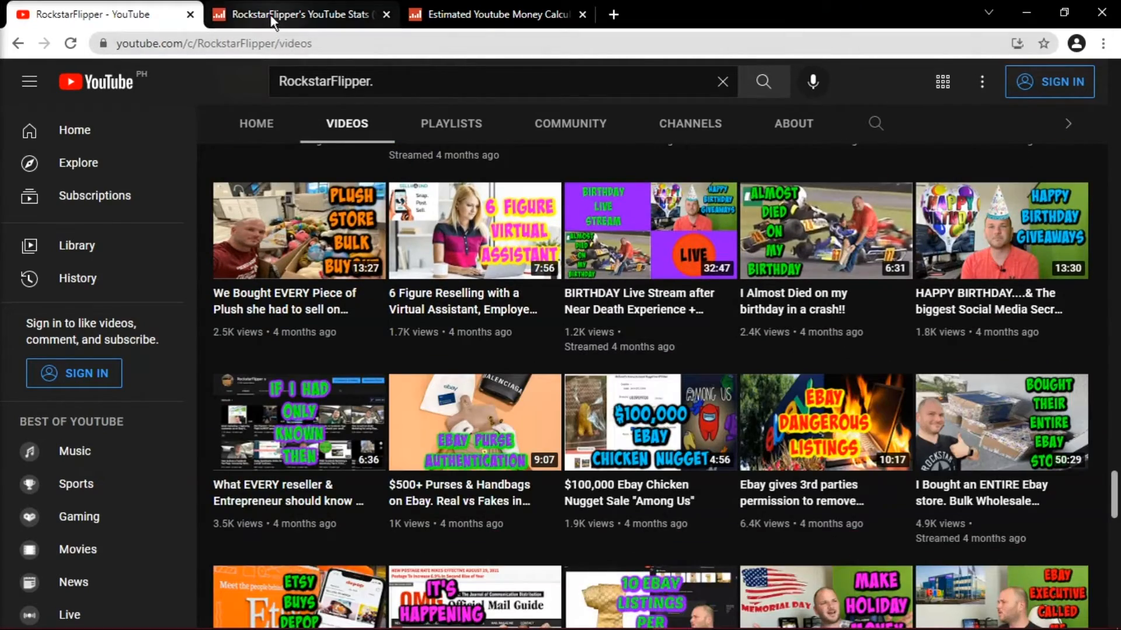
left_click(300, 14)
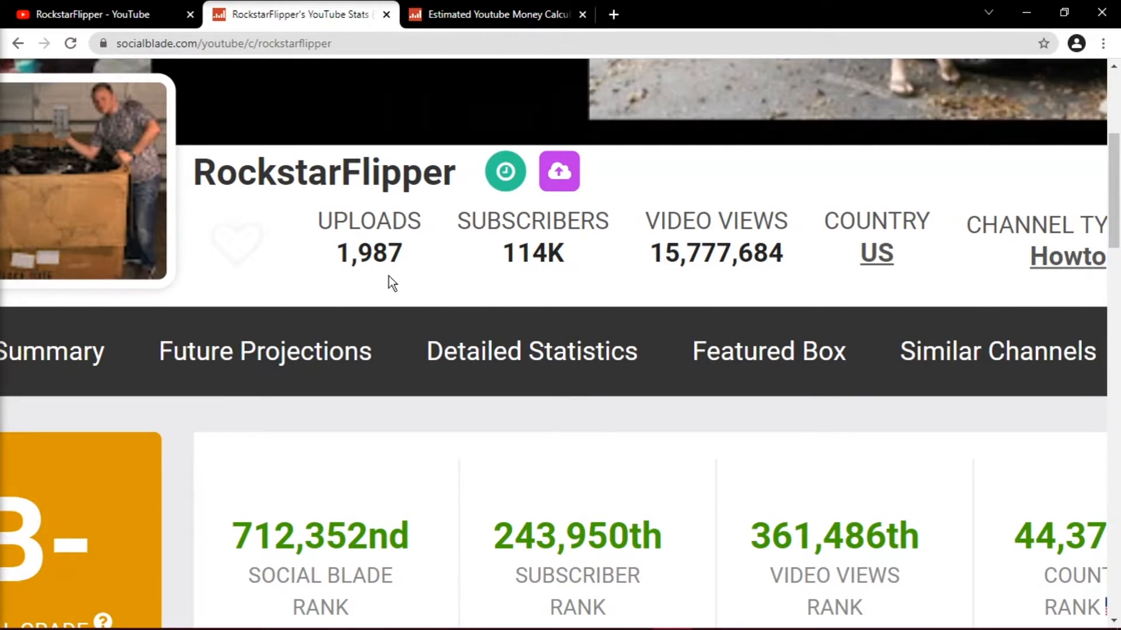
mouse_move(541, 279)
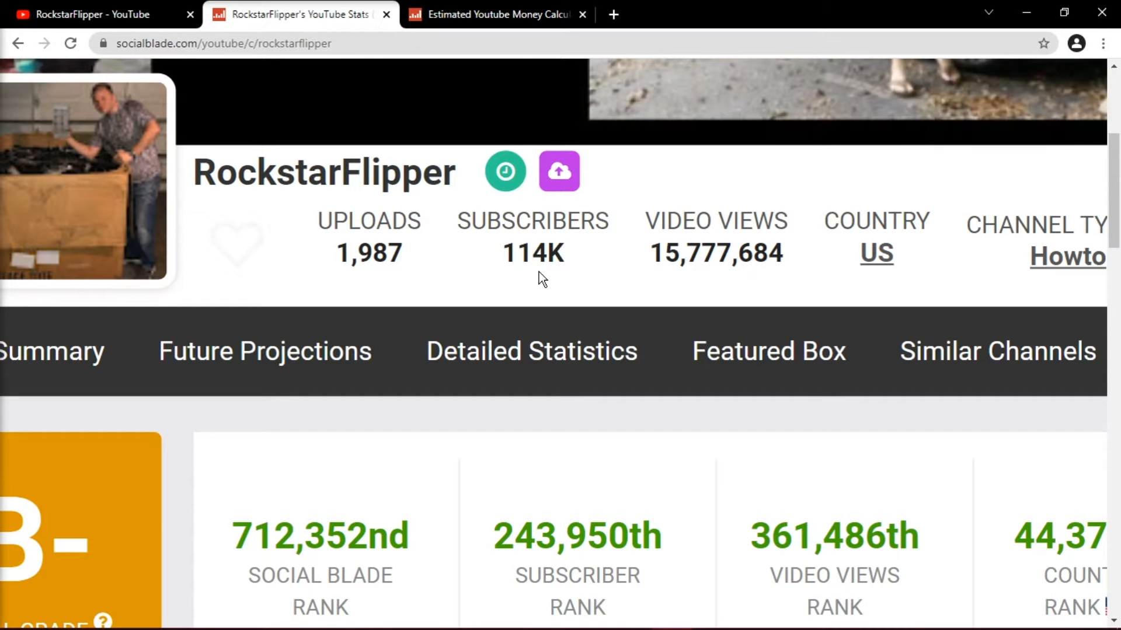
mouse_move(710, 286)
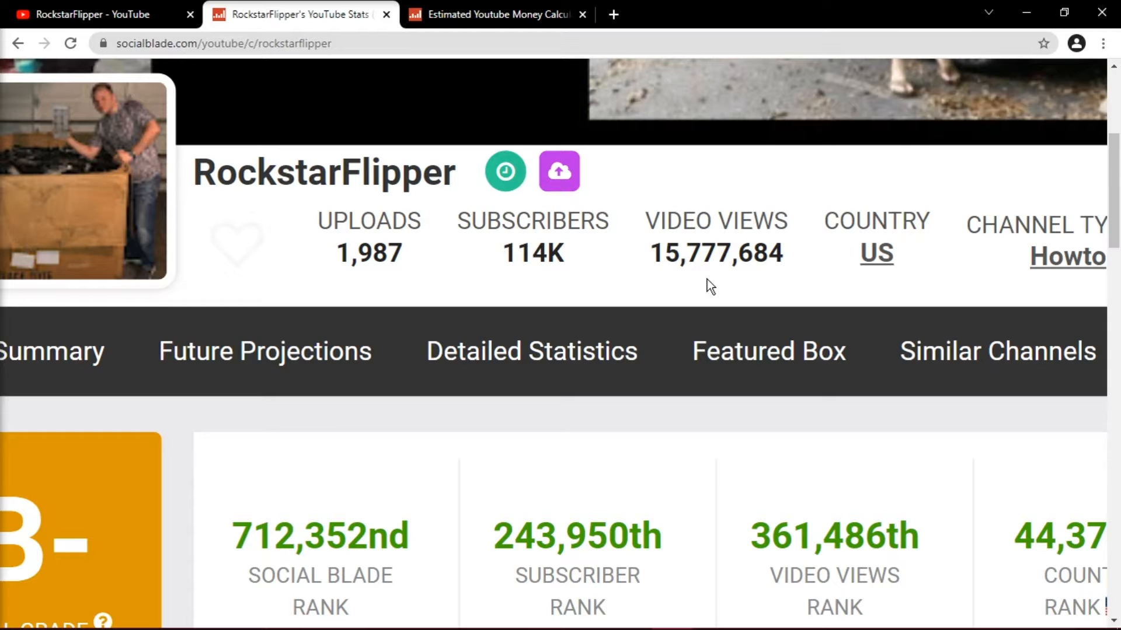
scroll("down", 3)
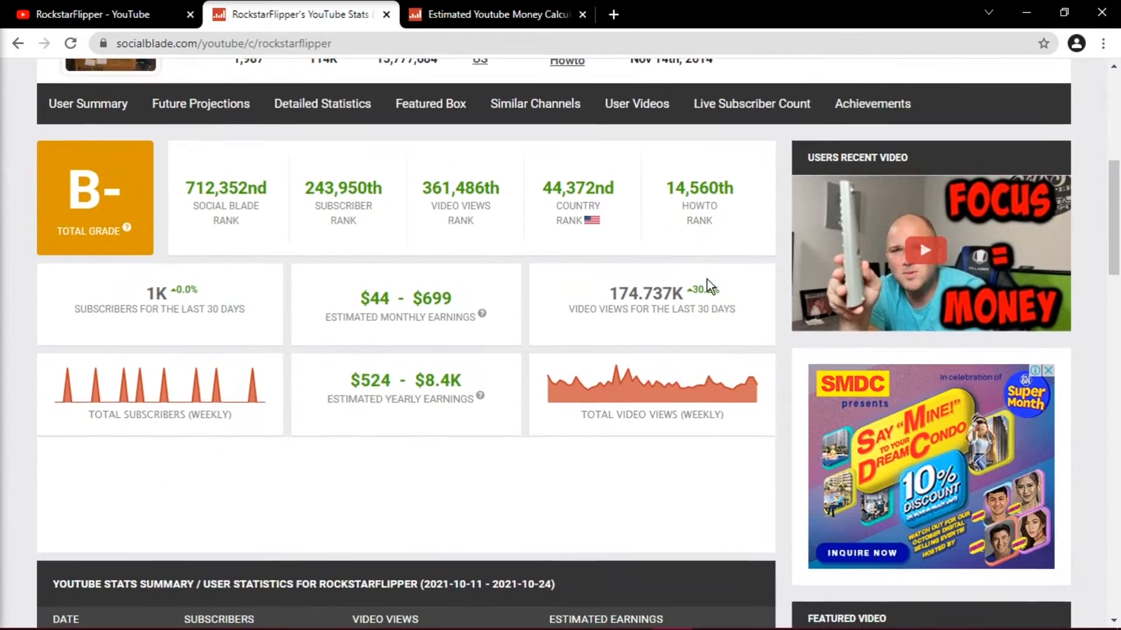
scroll("down", 3)
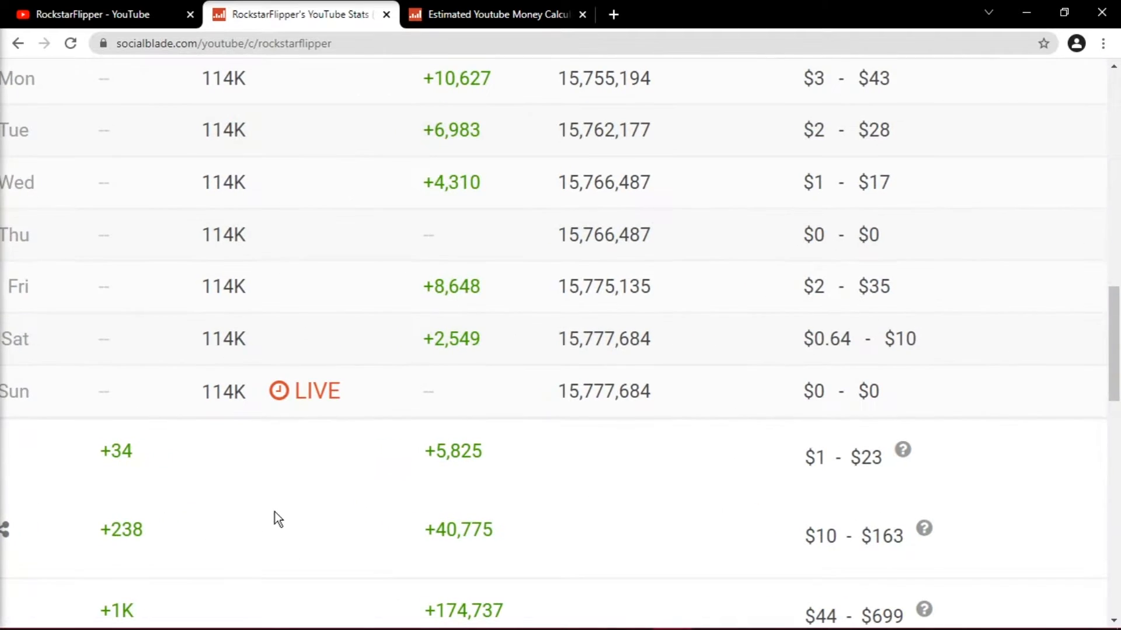
scroll("down", 3)
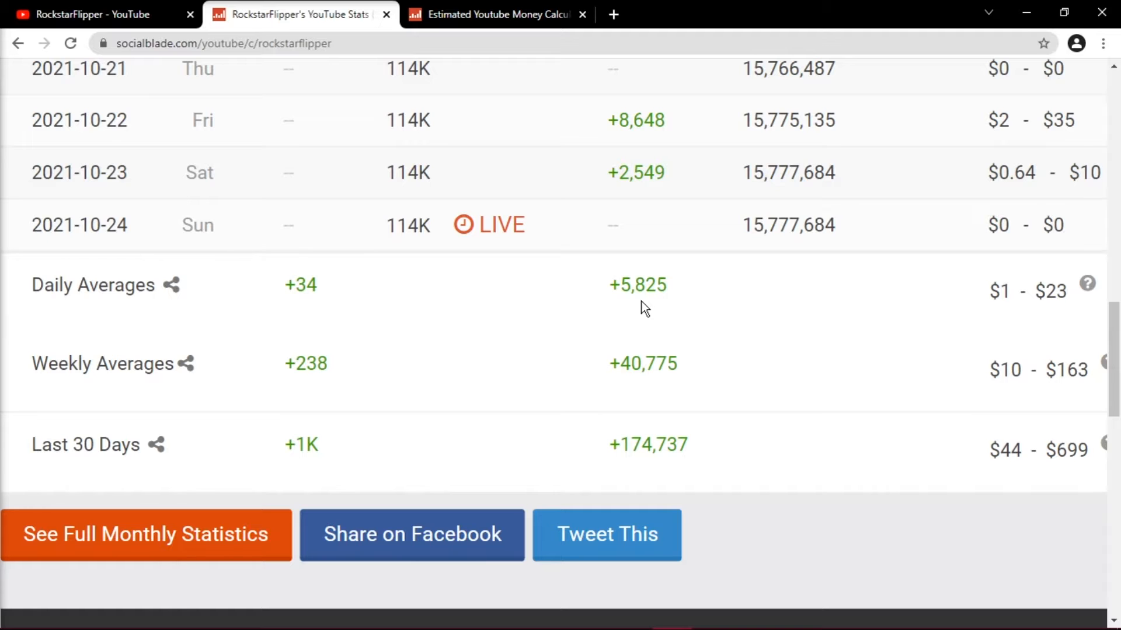
- Show the money calculator estimating $900 monthly from 6,000 daily views at $5 CPM
left_click(493, 14)
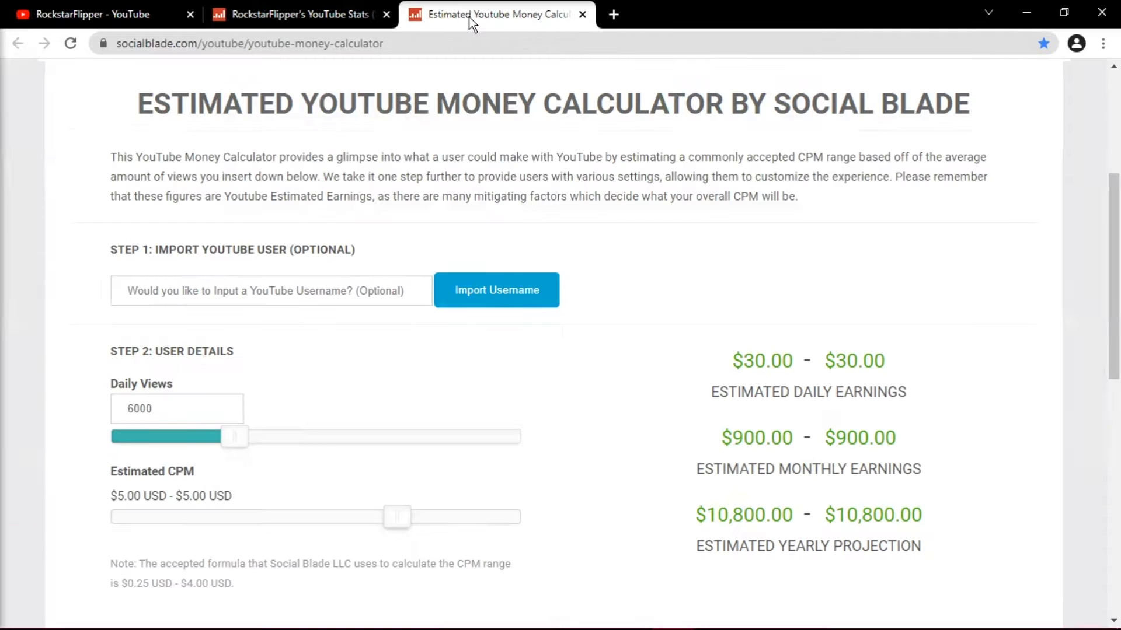
mouse_move(340, 379)
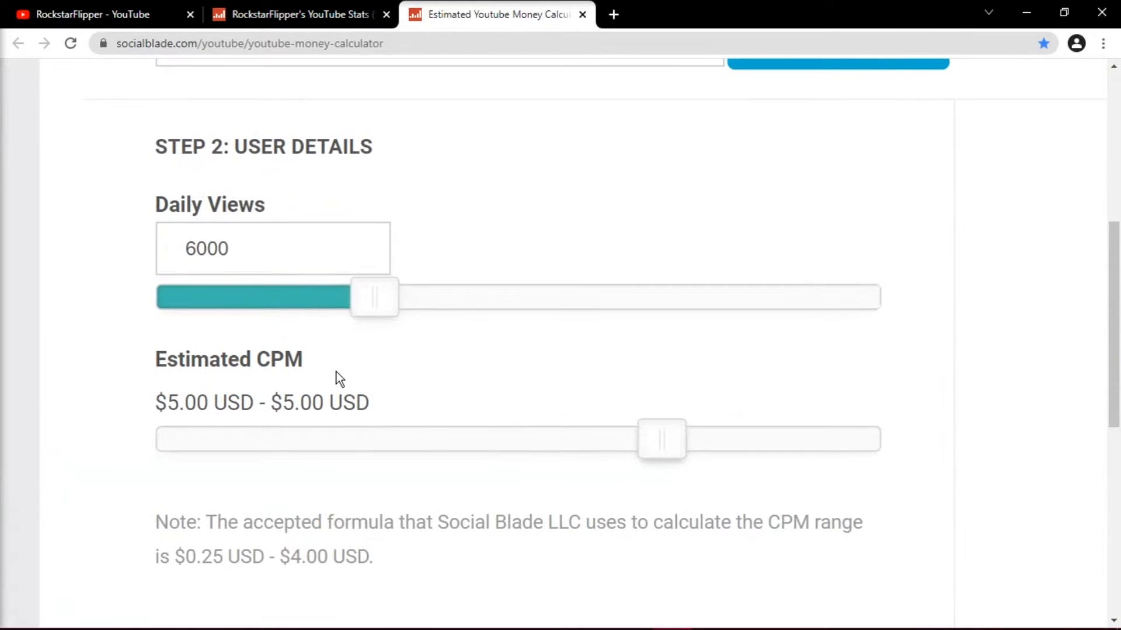
mouse_move(579, 246)
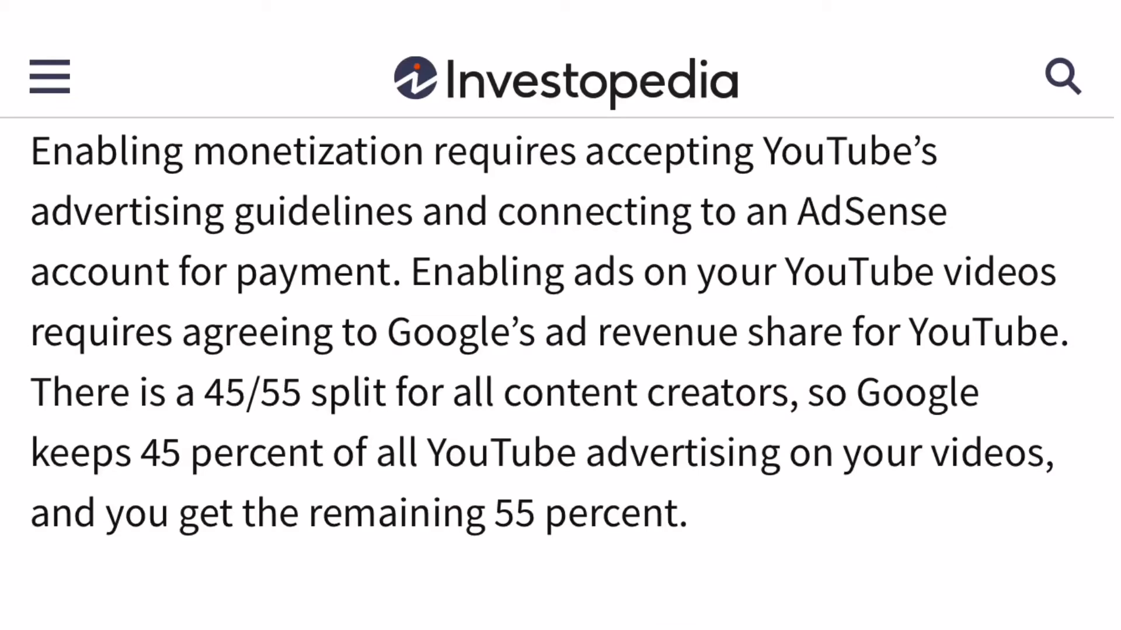
- Bring up Investopedia's passage on Google keeping 45% of YouTube ad revenue
left_click_drag(150, 452, 435, 452)
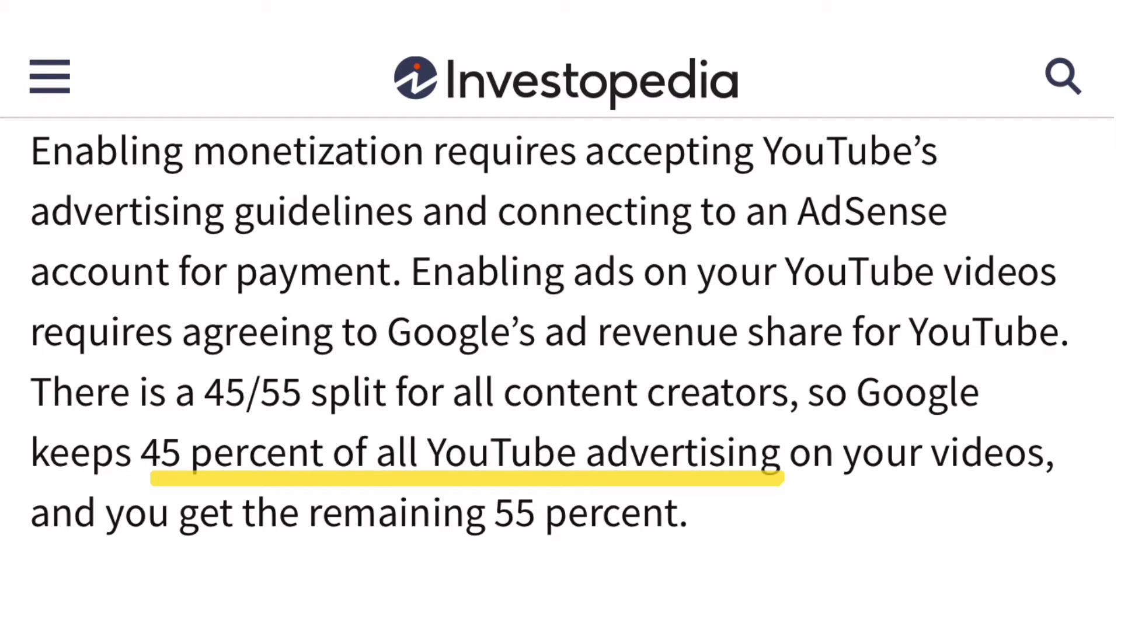
left_click(496, 14)
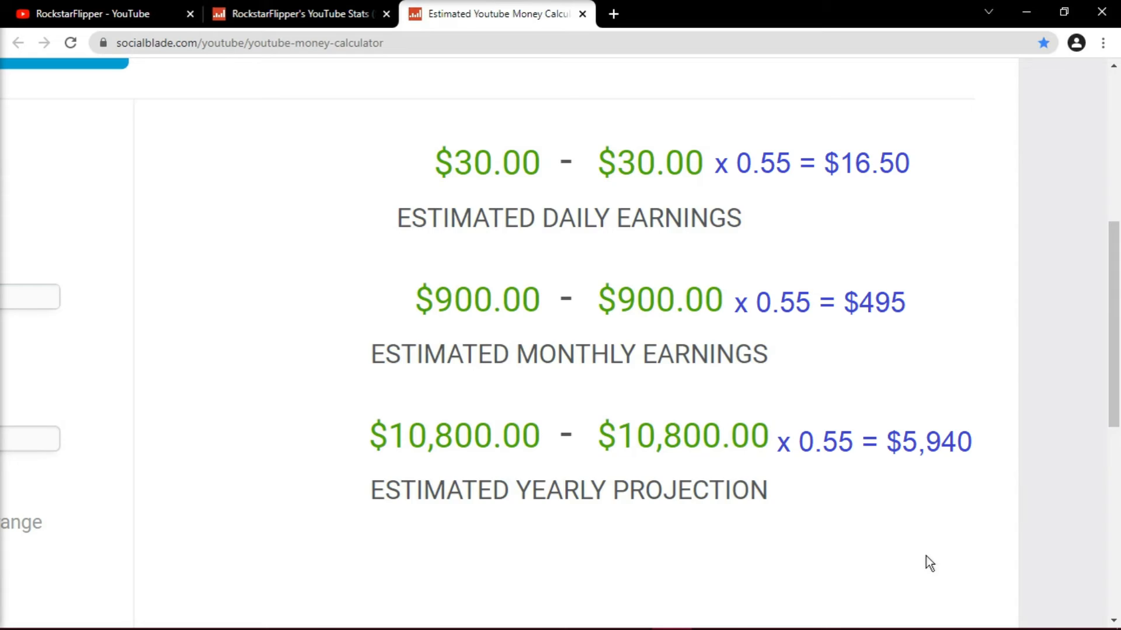
- Note the 0.55-adjusted estimates ($16.50, $495, $5,940) and return to RockstarFlipper's videos list
left_click(100, 14)
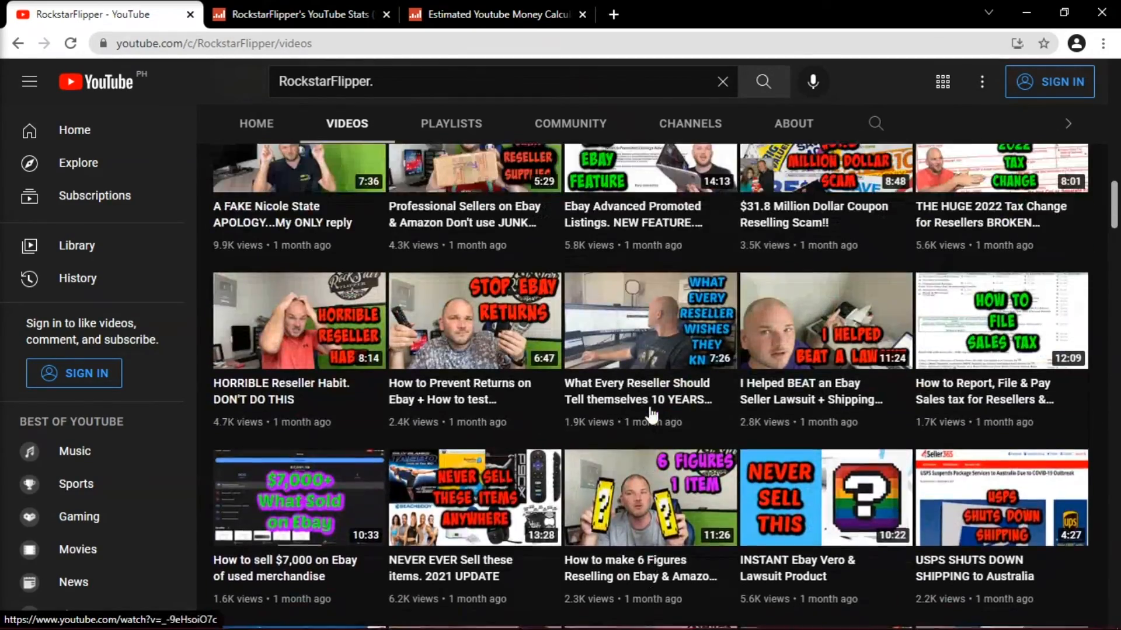
- Scroll to the top of RockstarFlipper's channel page showing 114K subscribers and latest uploads
scroll("up", 3)
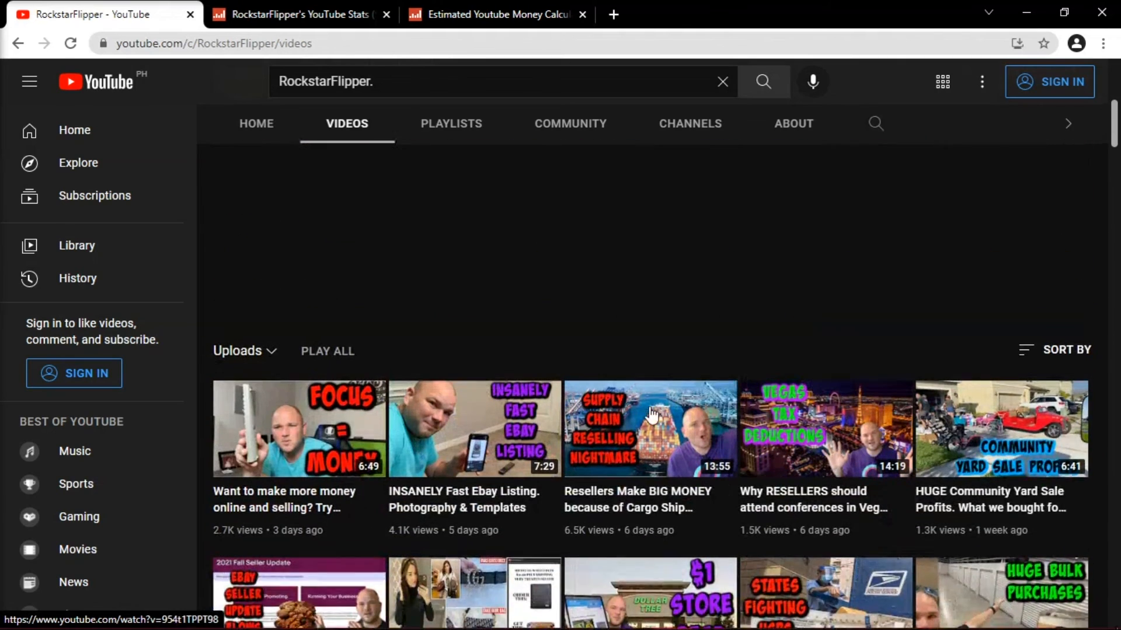
scroll("up", 3)
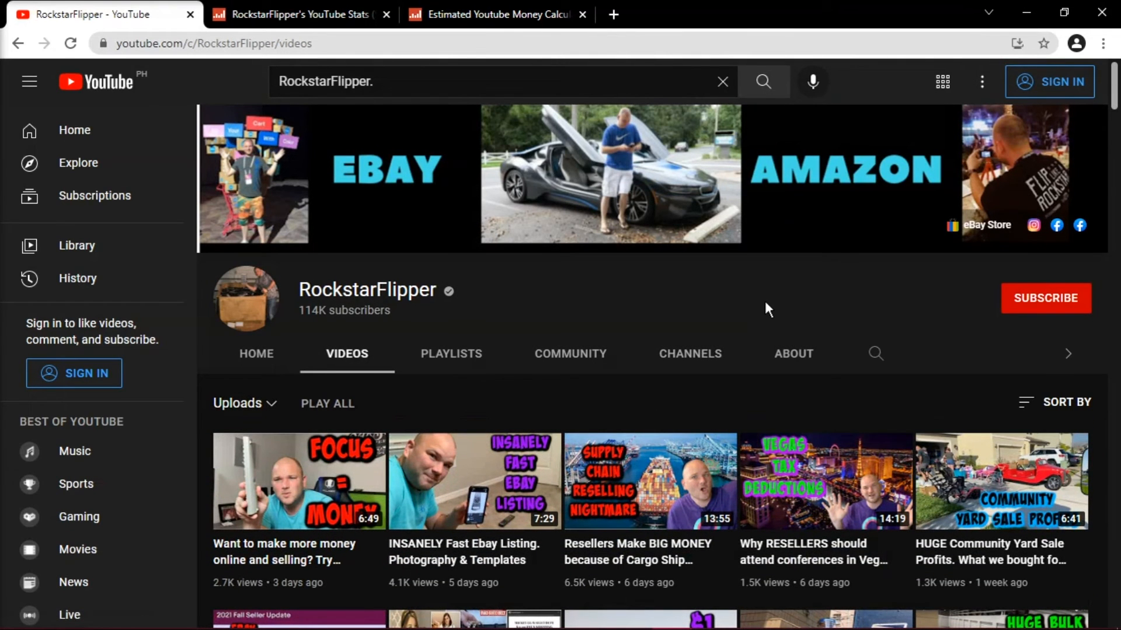